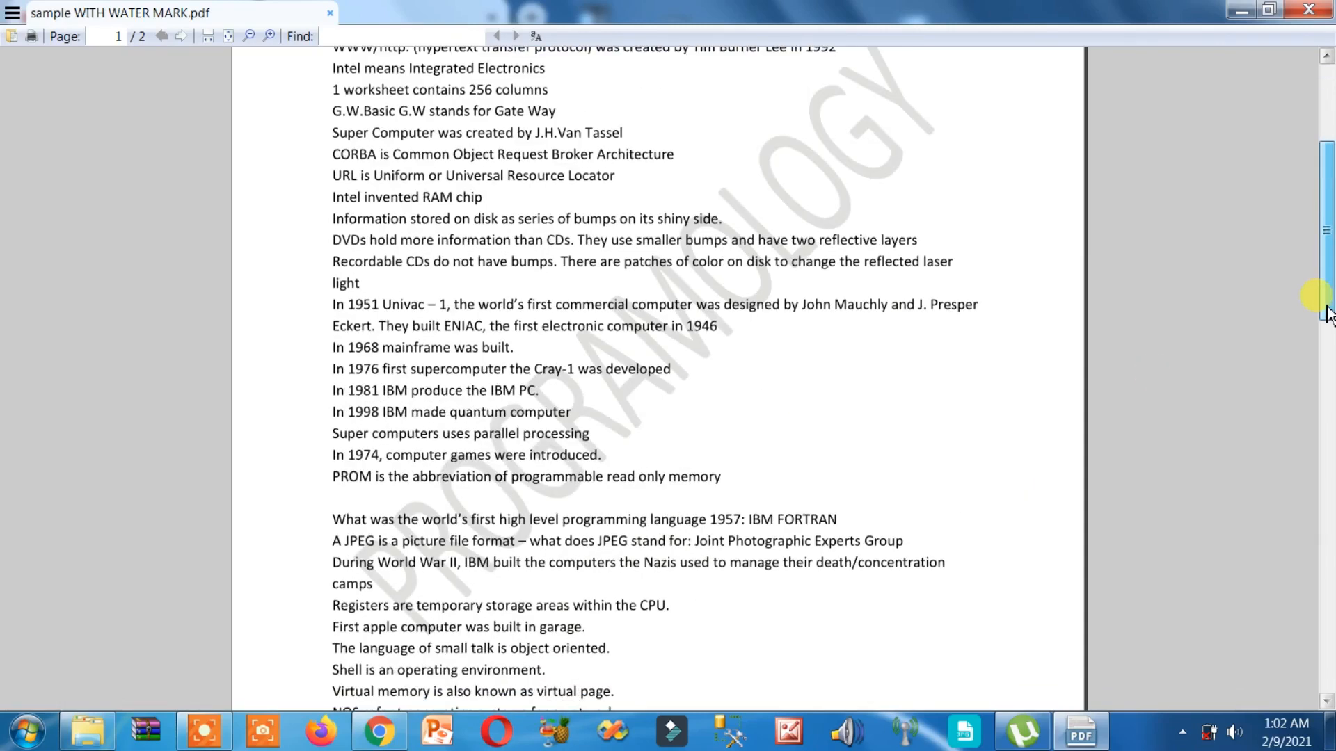
# Step: Search Google for 'word to pdf converter' from Chrome, using the suggestion after typing 'word t'
pyautogui.scroll(3)
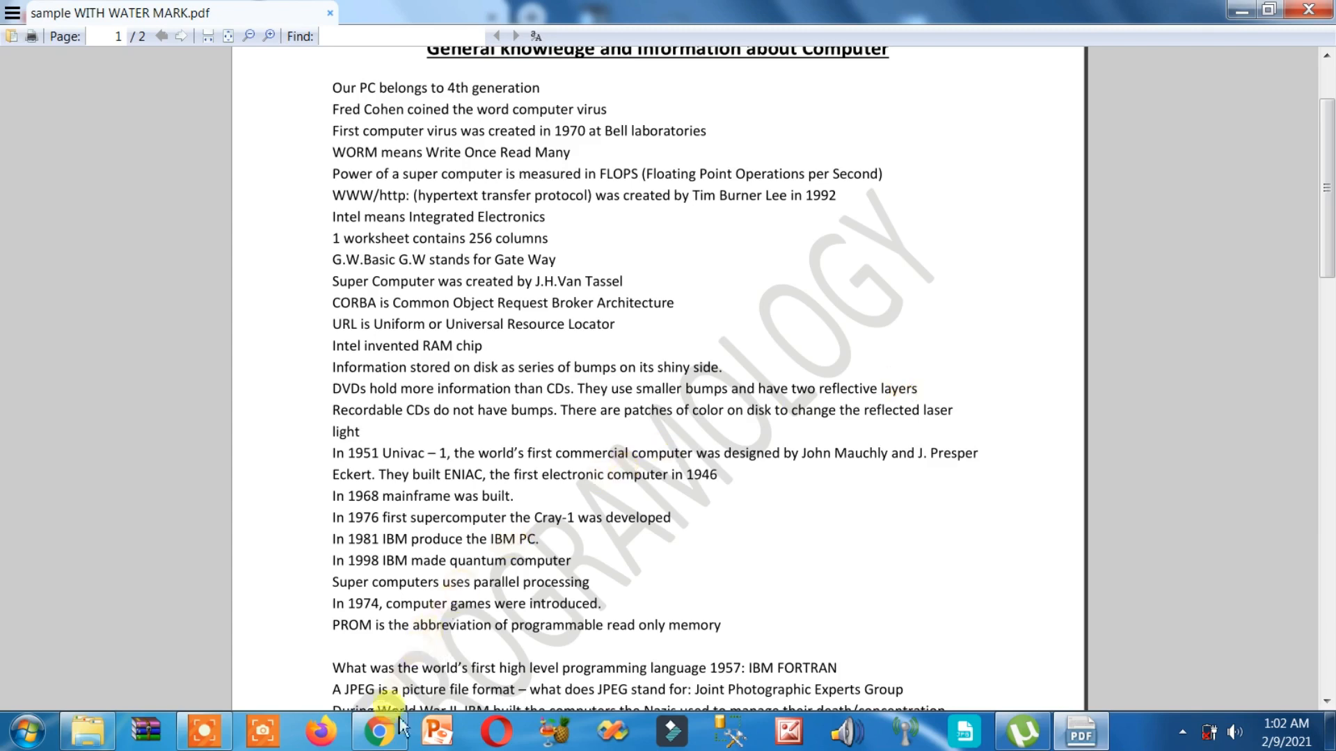
pyautogui.click(378, 730)
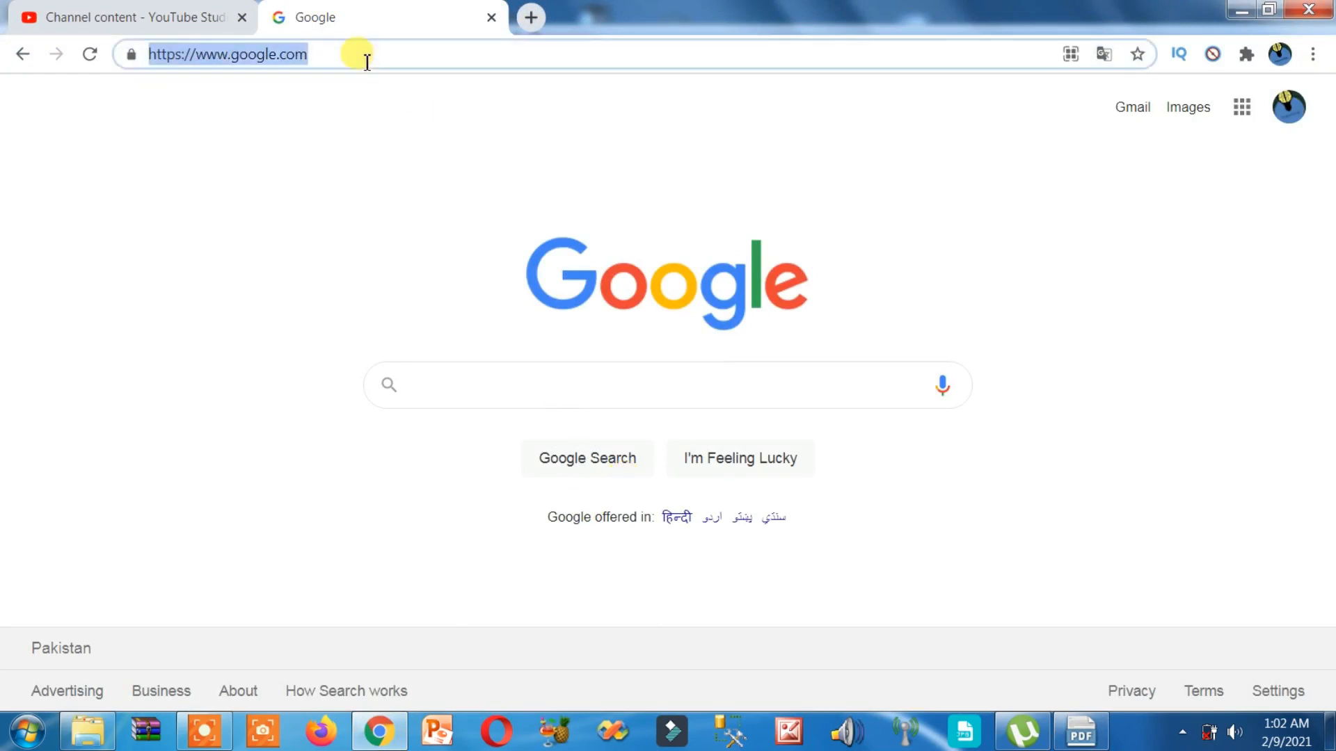
pyautogui.click(227, 54)
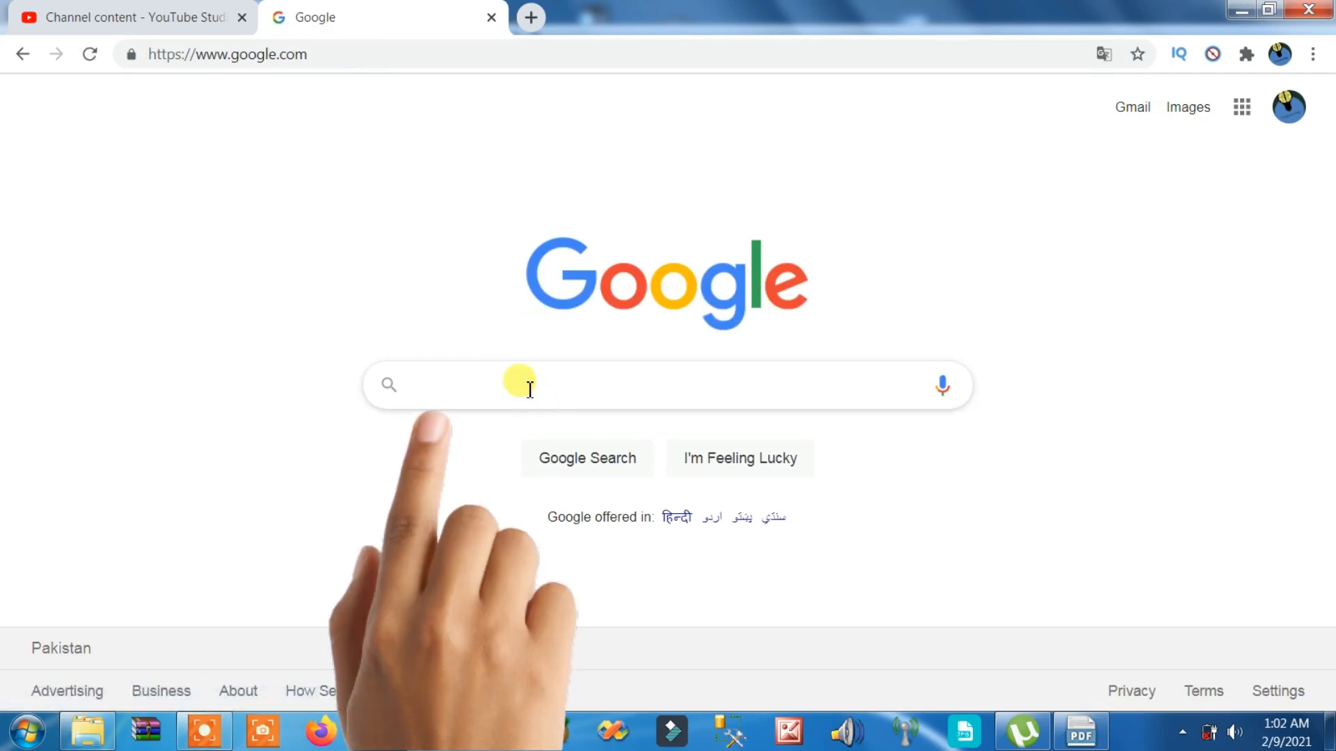
pyautogui.write('word t')
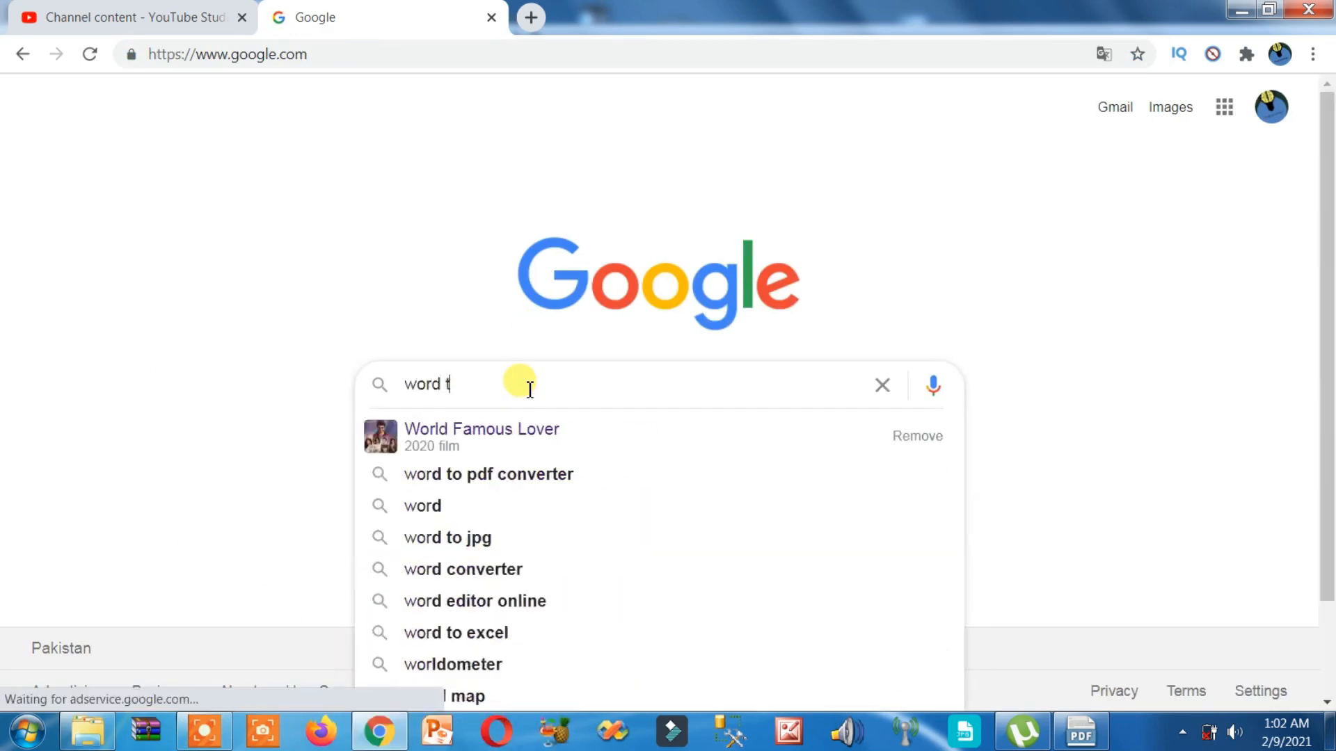
pyautogui.click(489, 473)
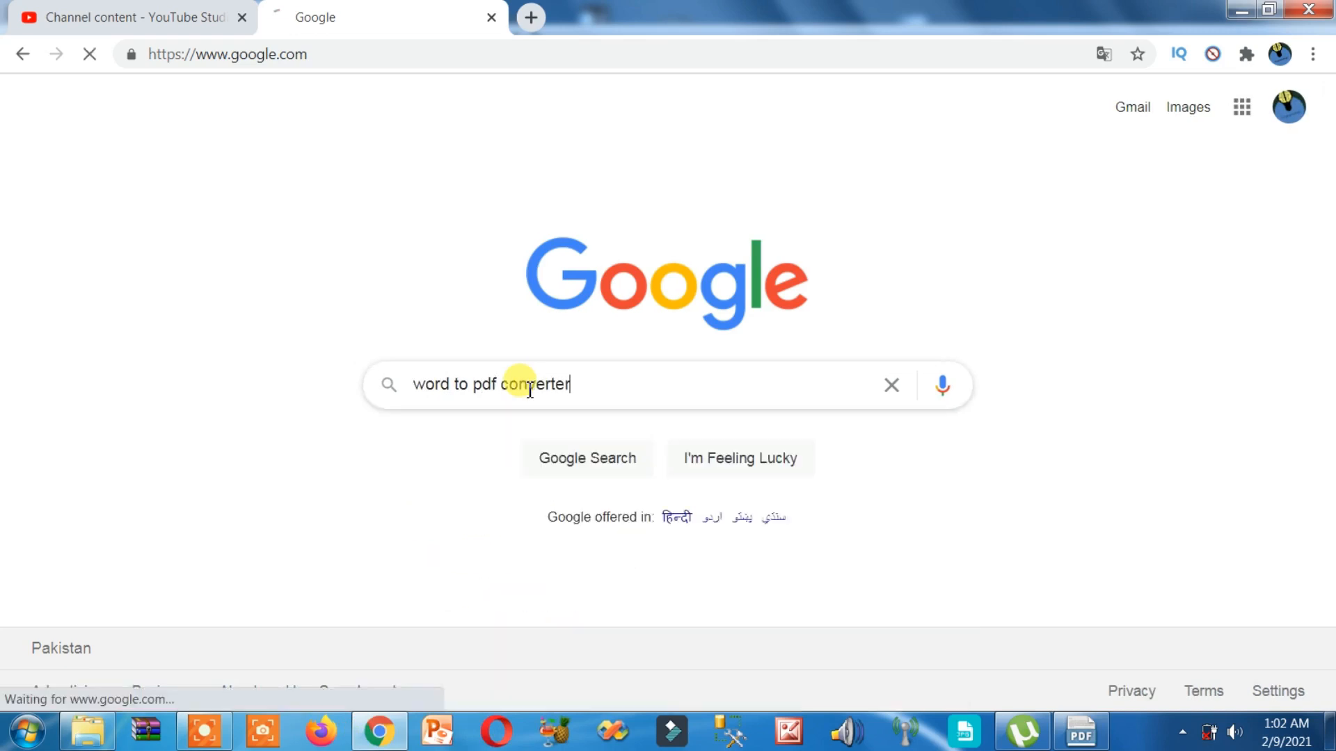
pyautogui.press('Return')
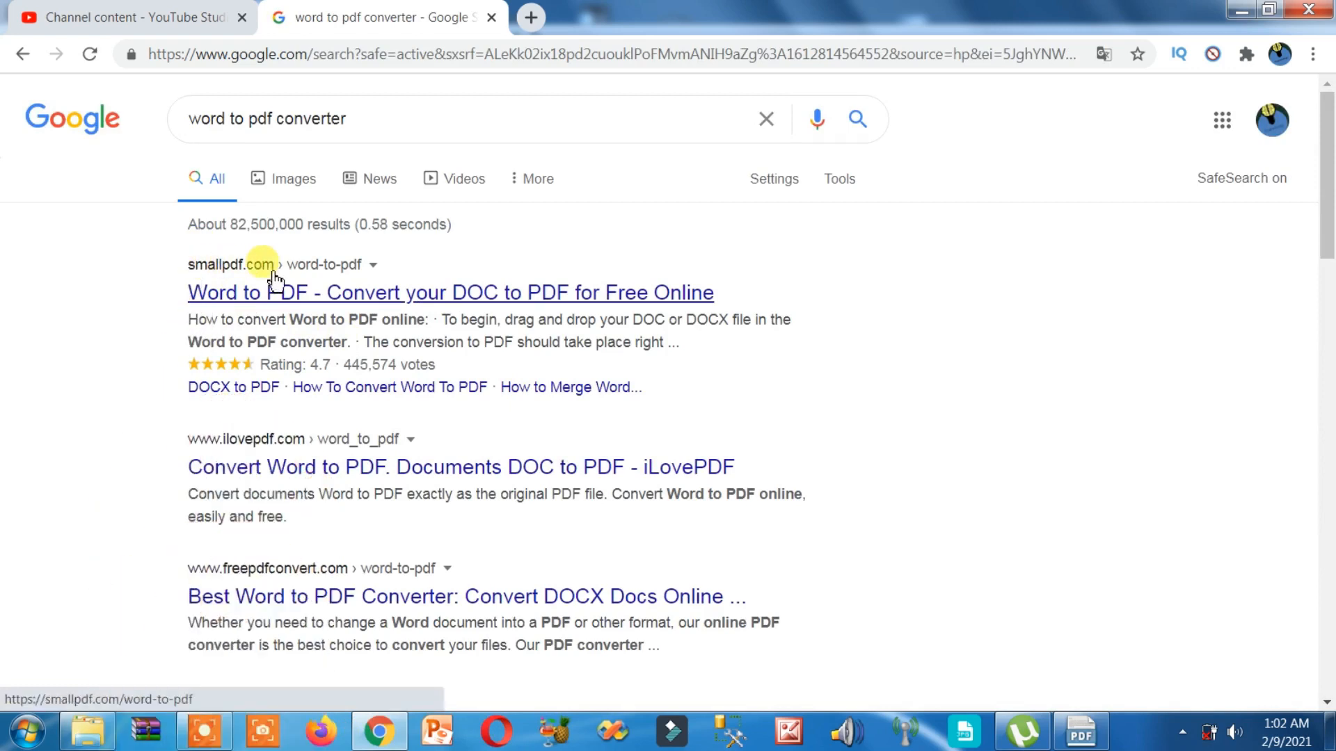
pyautogui.moveTo(320, 298)
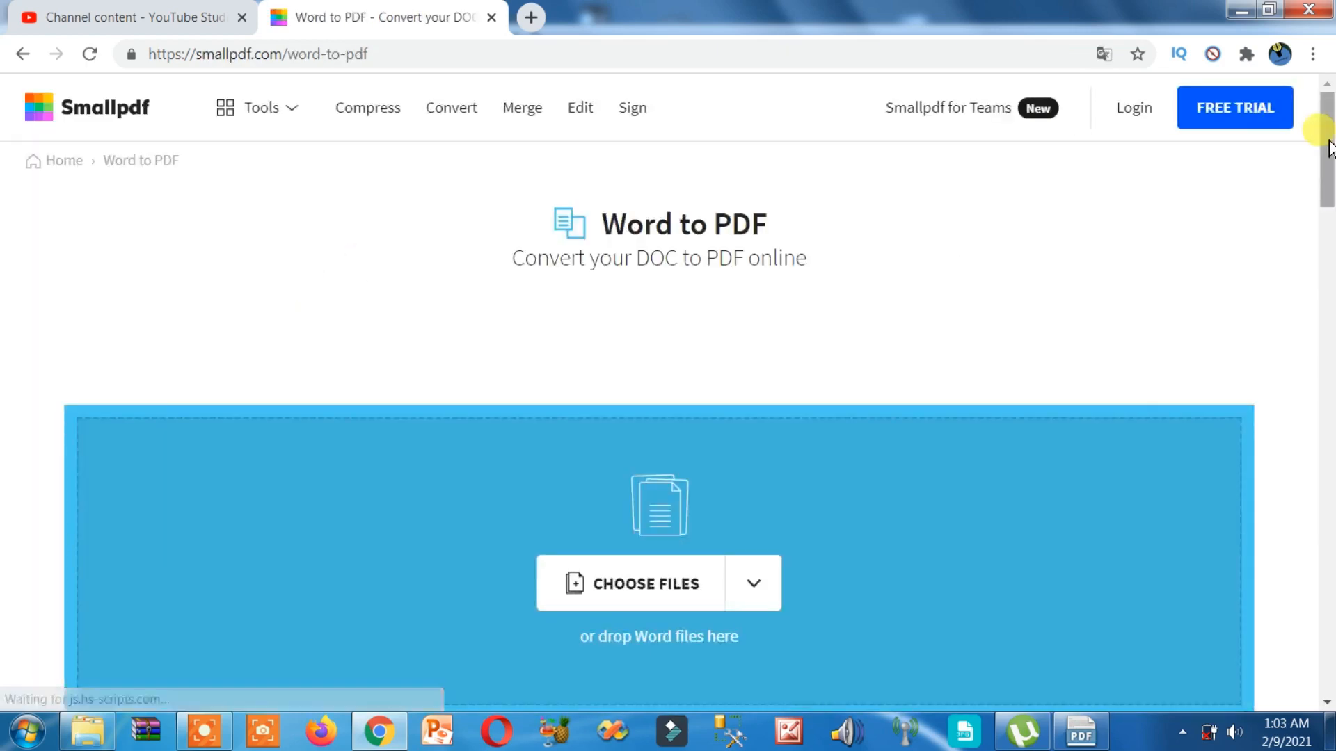
# Step: Scroll the Smallpdf Word to PDF page down to its file upload area
pyautogui.scroll(-3)
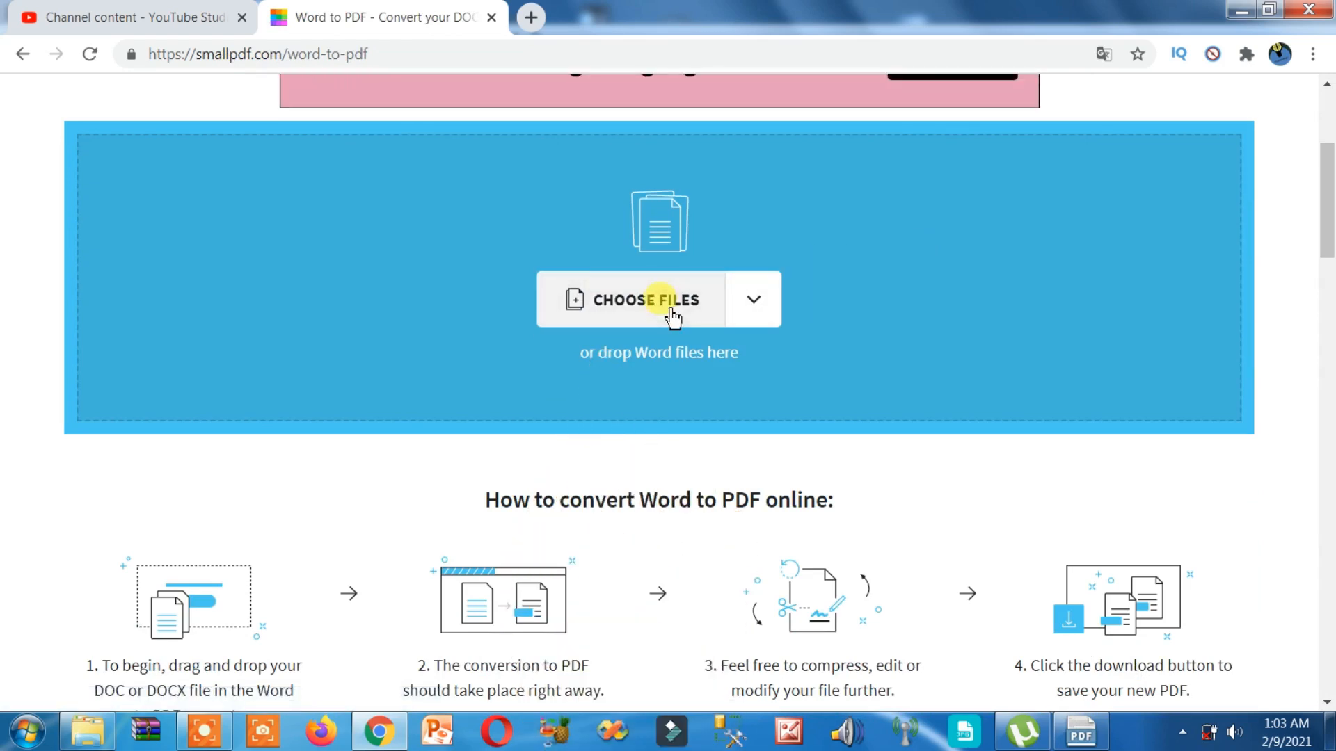
# Step: Cancel the Choose Files picker and bring up File Explorer to drop sample WITH WATER MARK.pdf onto Smallpdf
pyautogui.click(642, 300)
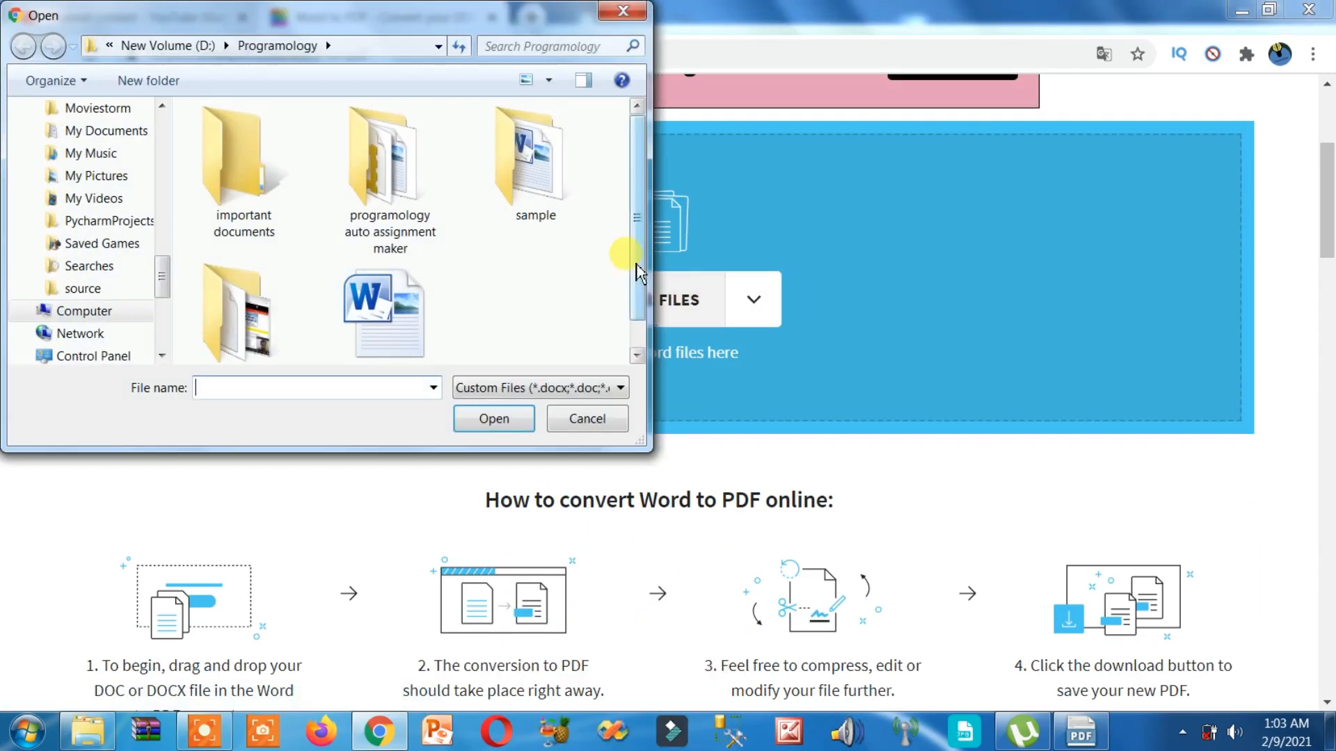
pyautogui.moveTo(642, 224)
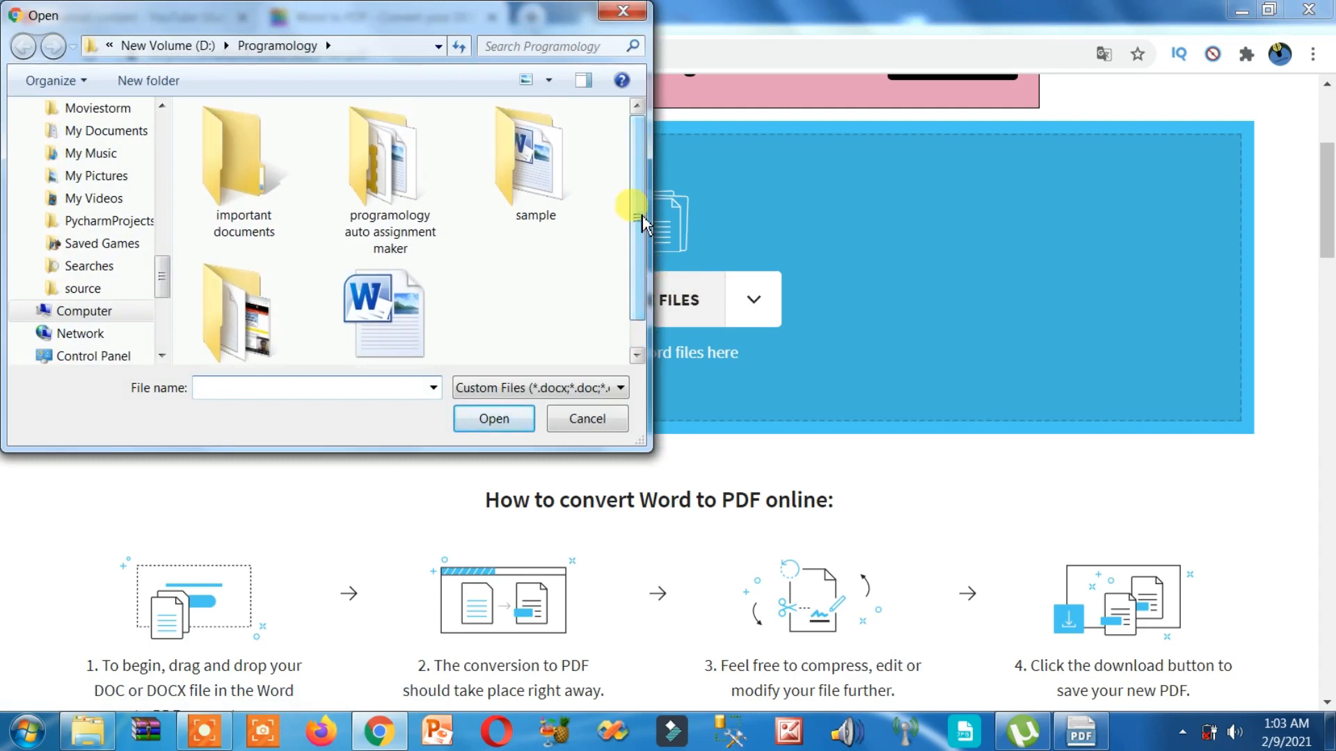
pyautogui.scroll(-3)
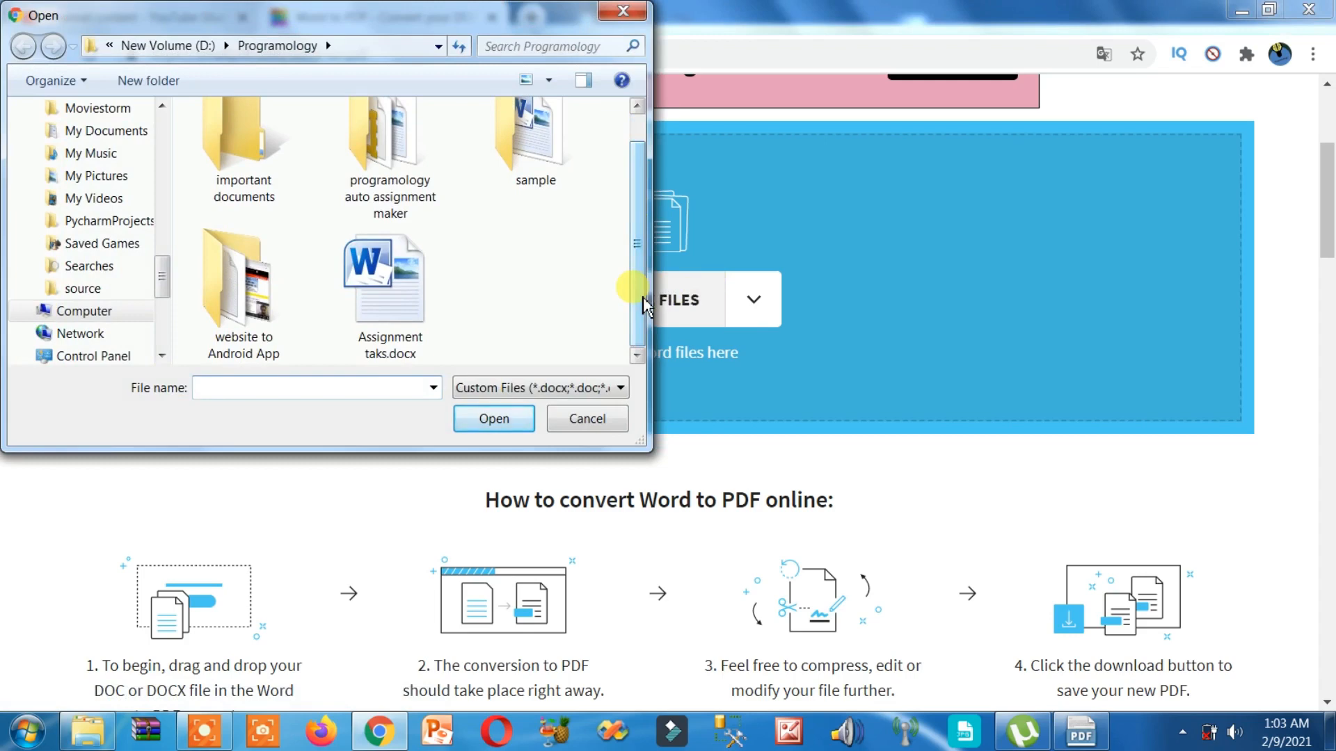
pyautogui.click(586, 419)
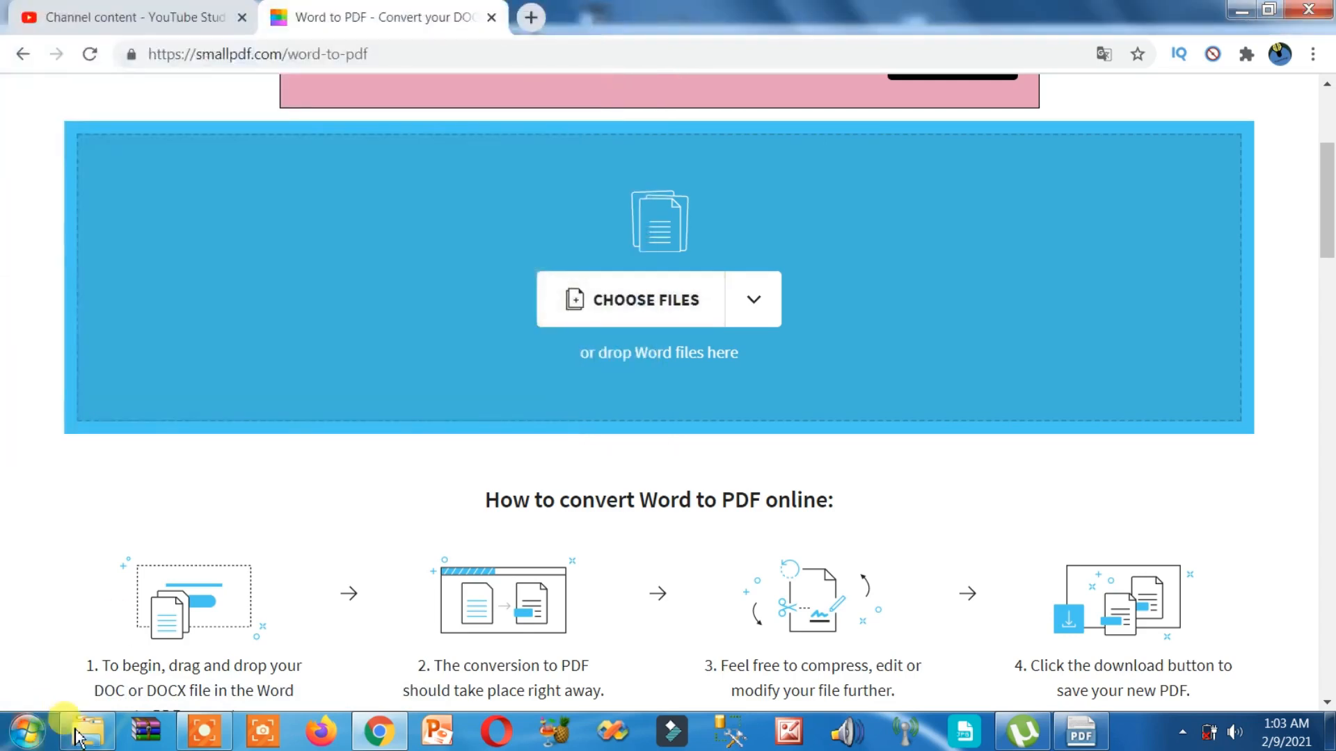
pyautogui.click(86, 731)
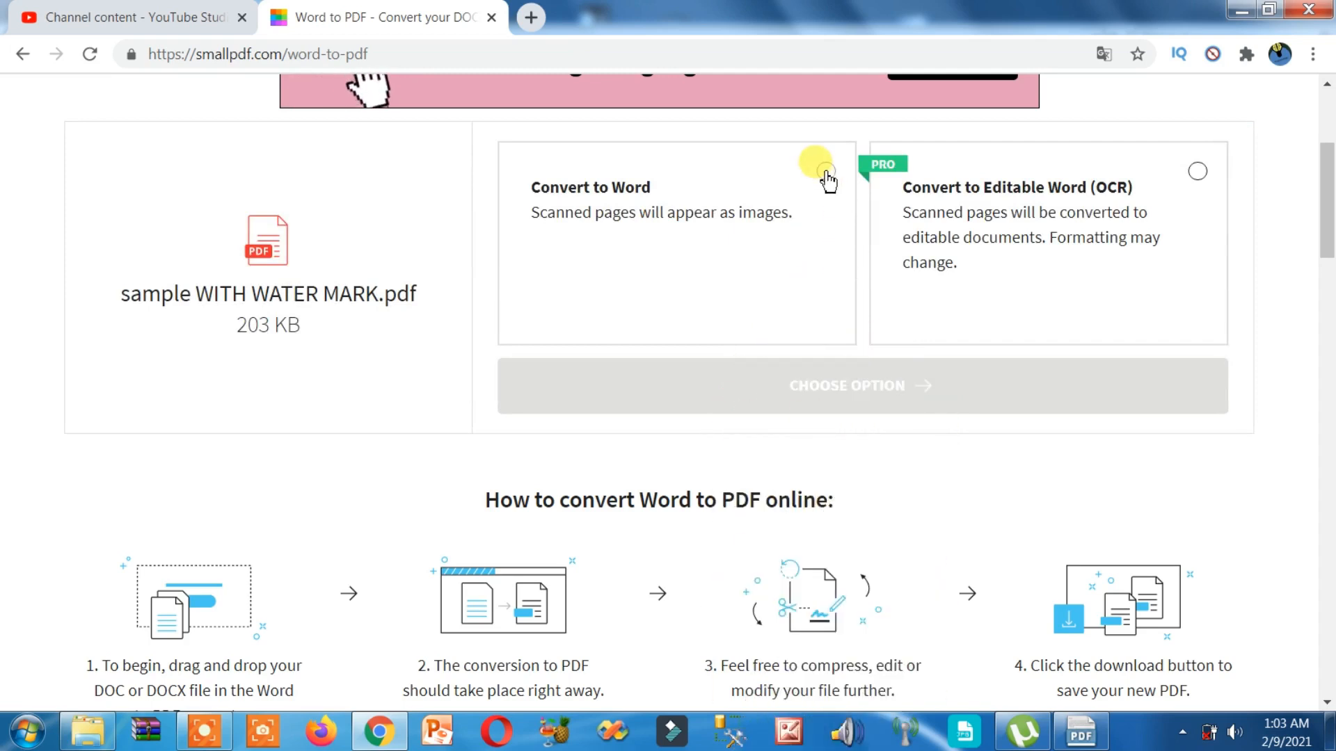
# Step: Convert the PDF to Word with the plain option and download sample WITH WATER MARK-converted.docx
pyautogui.click(826, 172)
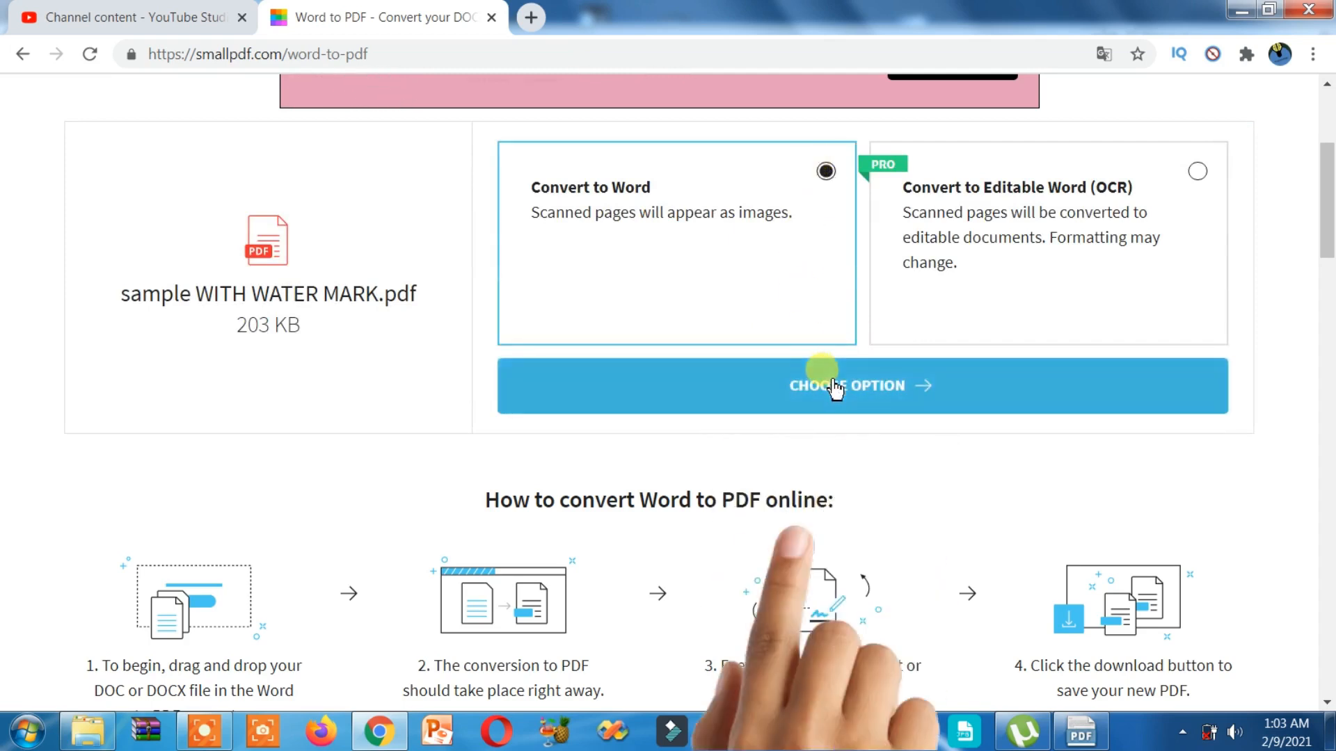
pyautogui.click(860, 386)
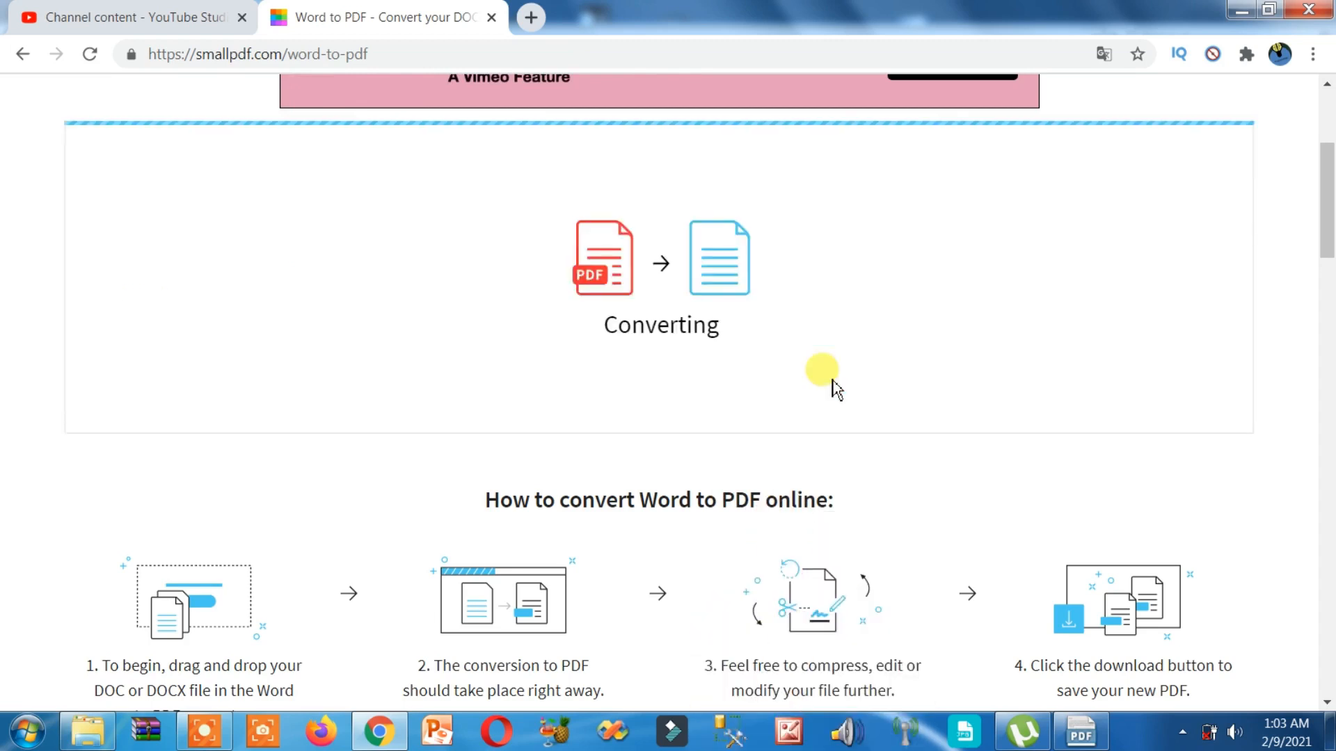
pyautogui.moveTo(1161, 242)
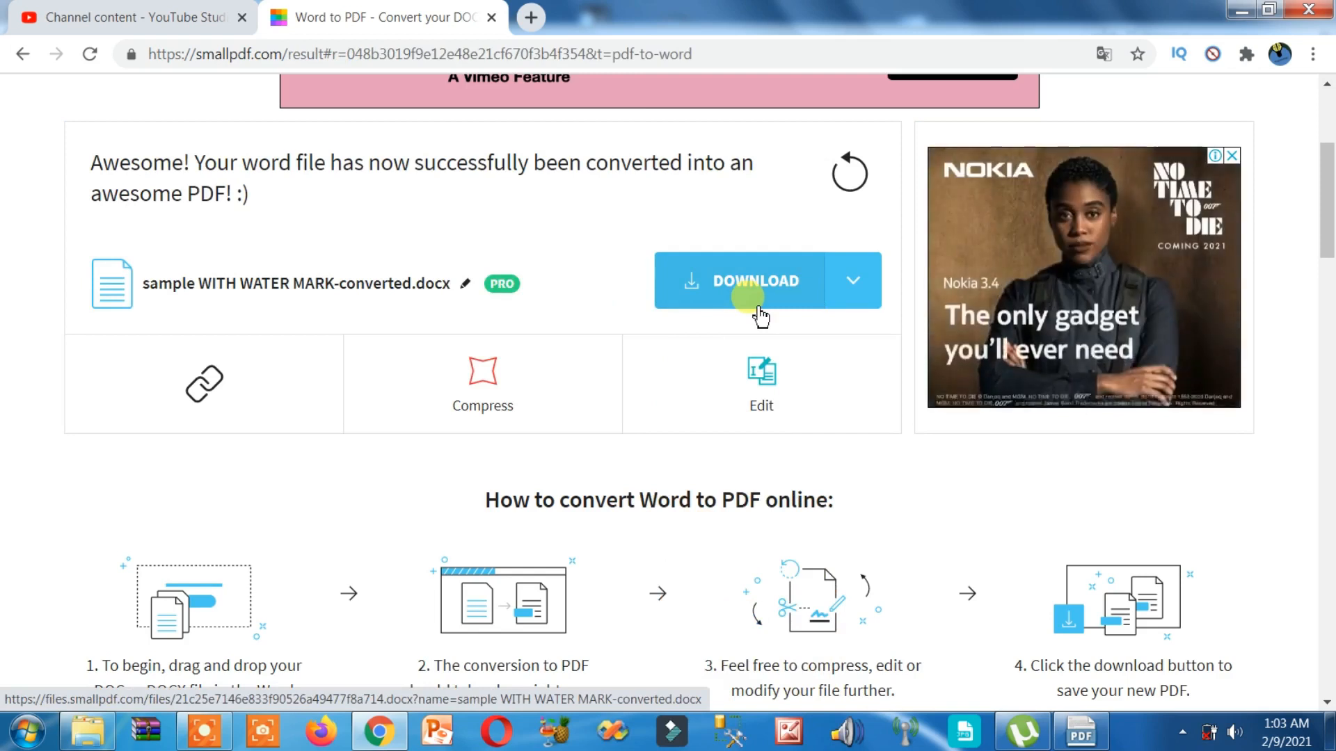
pyautogui.click(755, 280)
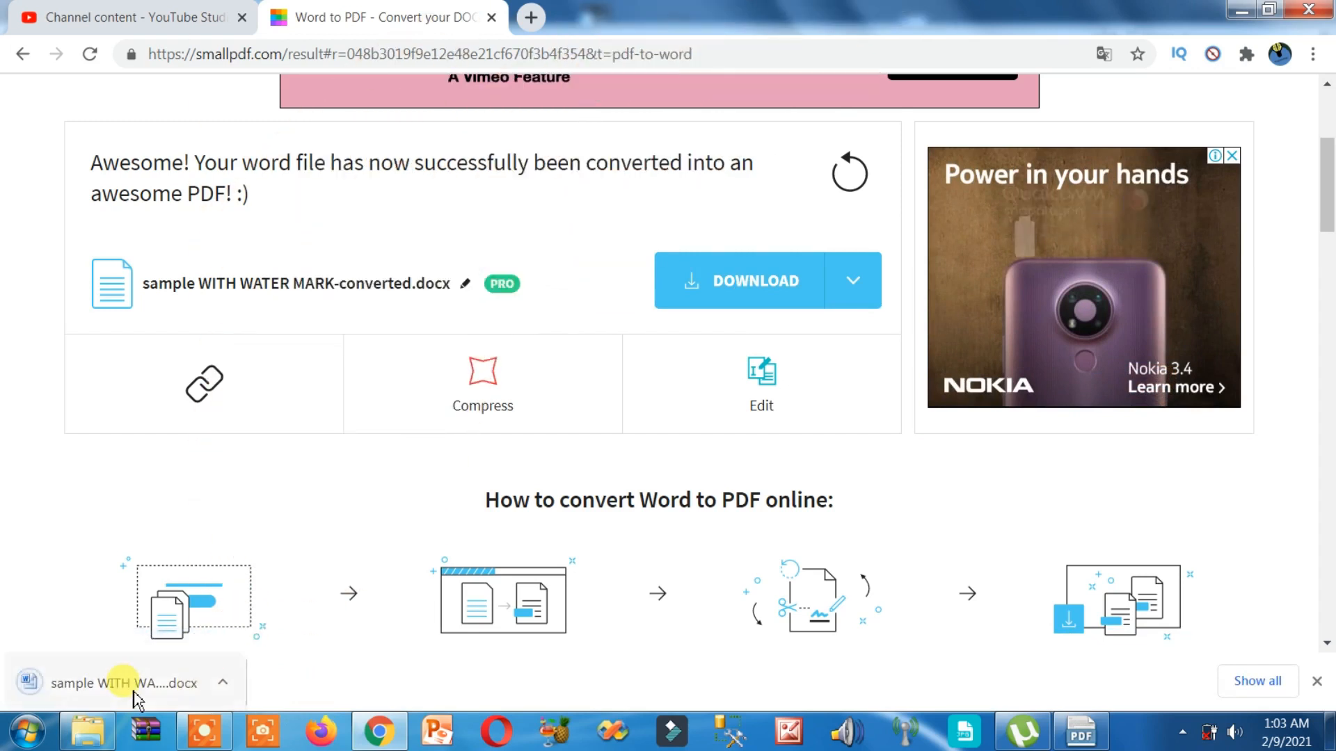
# Step: Open the downloaded .docx in Word and close the Office Activation Wizard
pyautogui.click(119, 681)
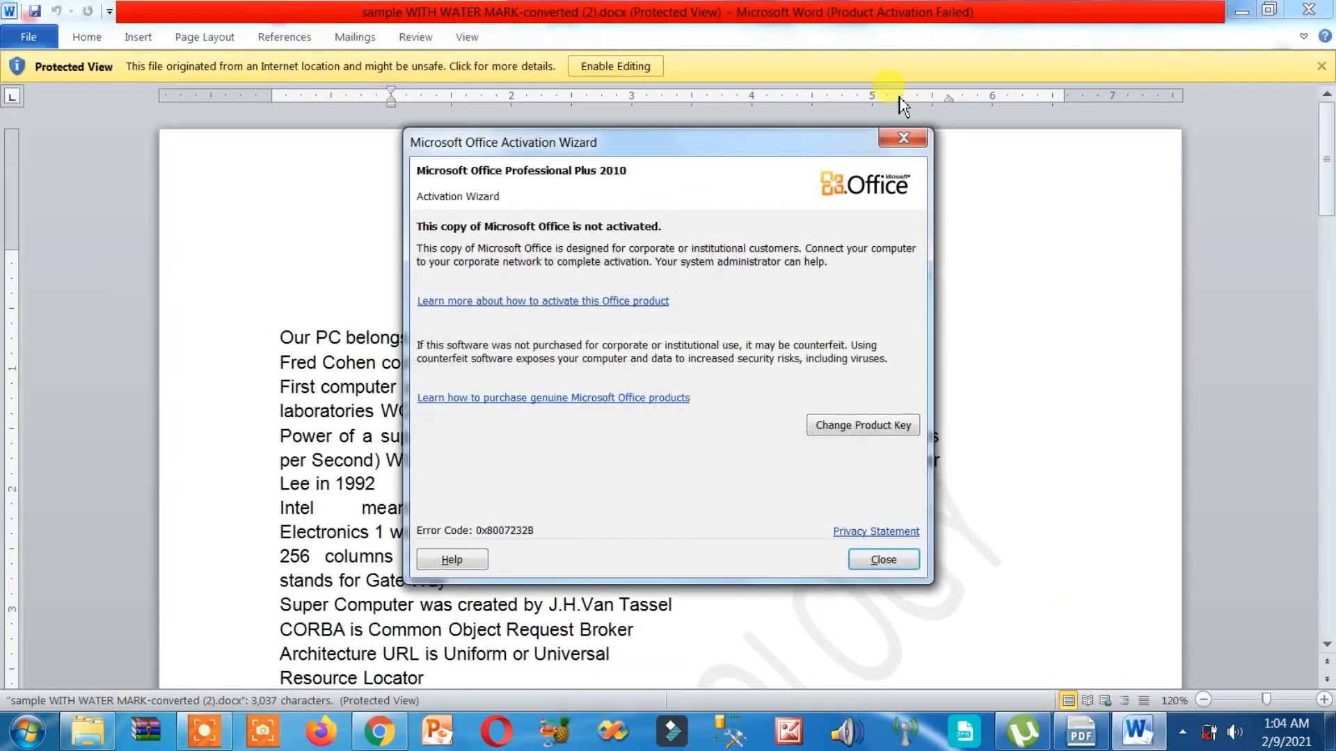
pyautogui.click(882, 559)
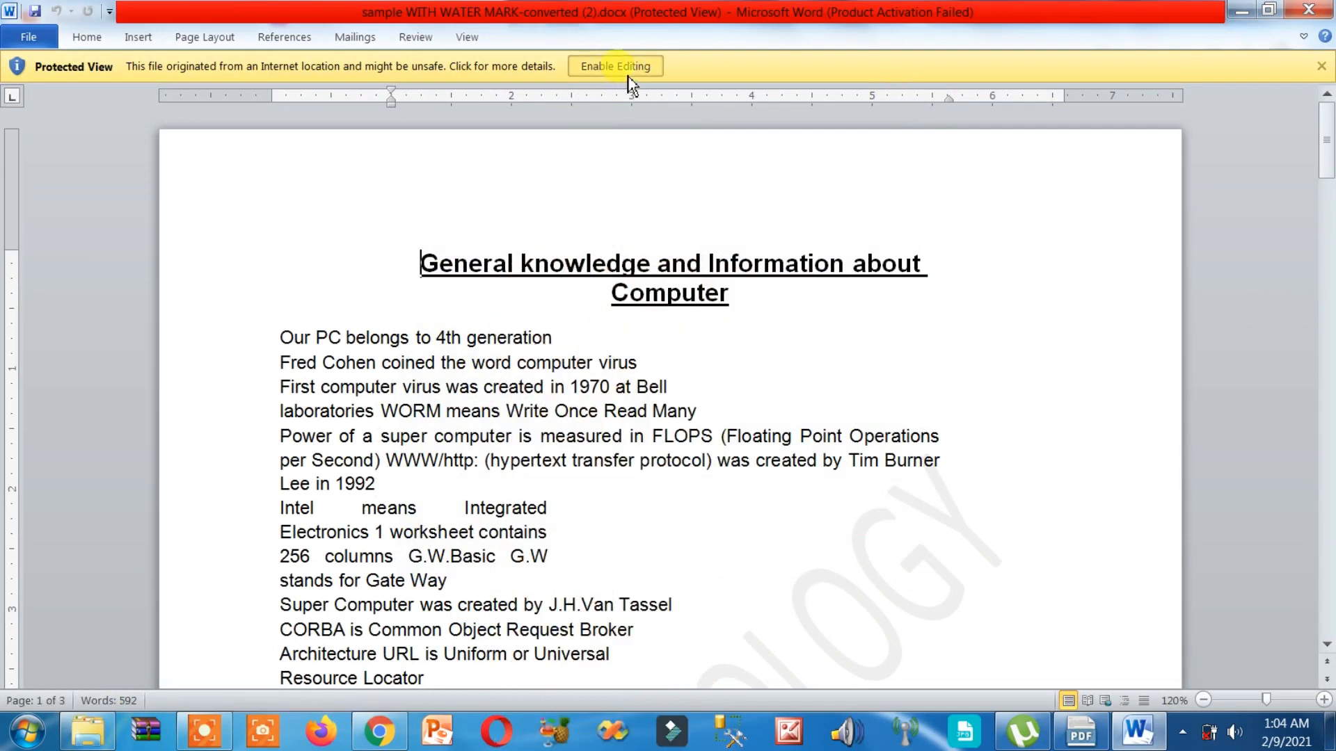
# Step: Enable editing, delete the watermark picture on page 2 and scroll through the remaining pages
pyautogui.click(614, 65)
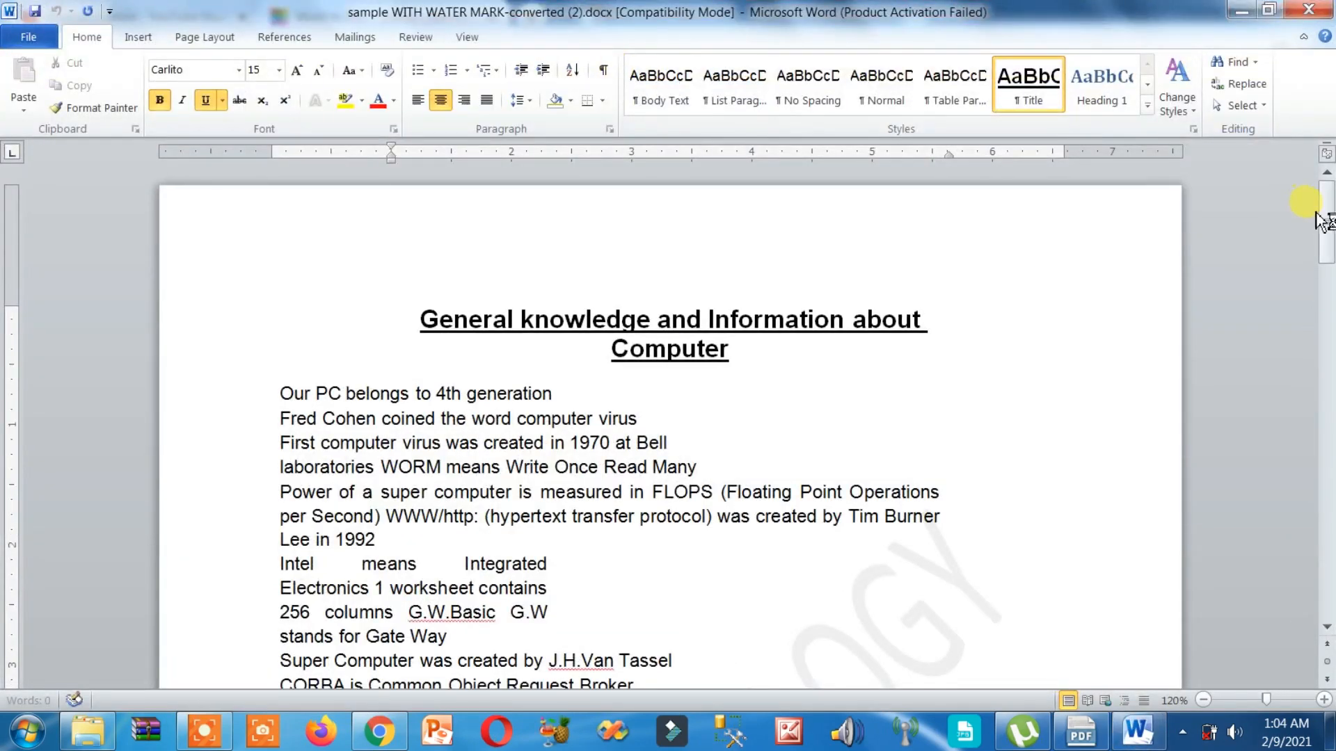
pyautogui.scroll(-3)
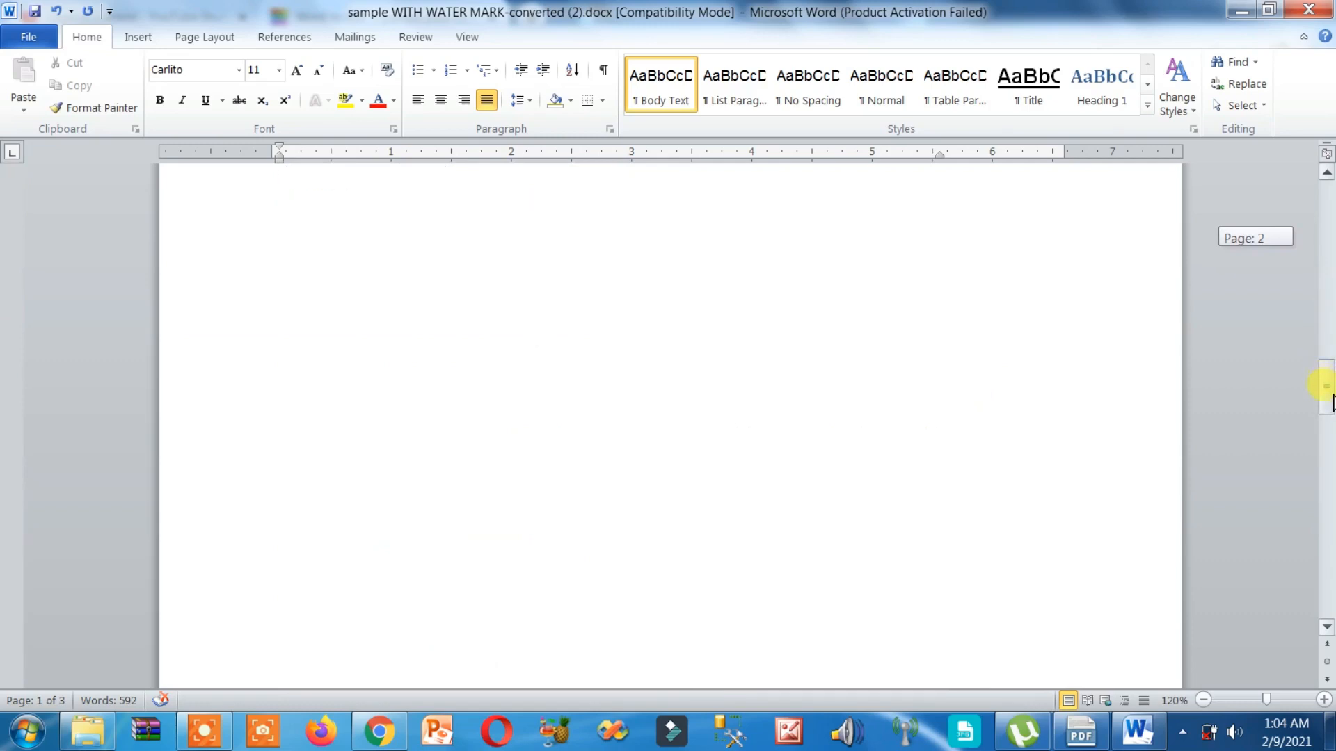
pyautogui.click(954, 378)
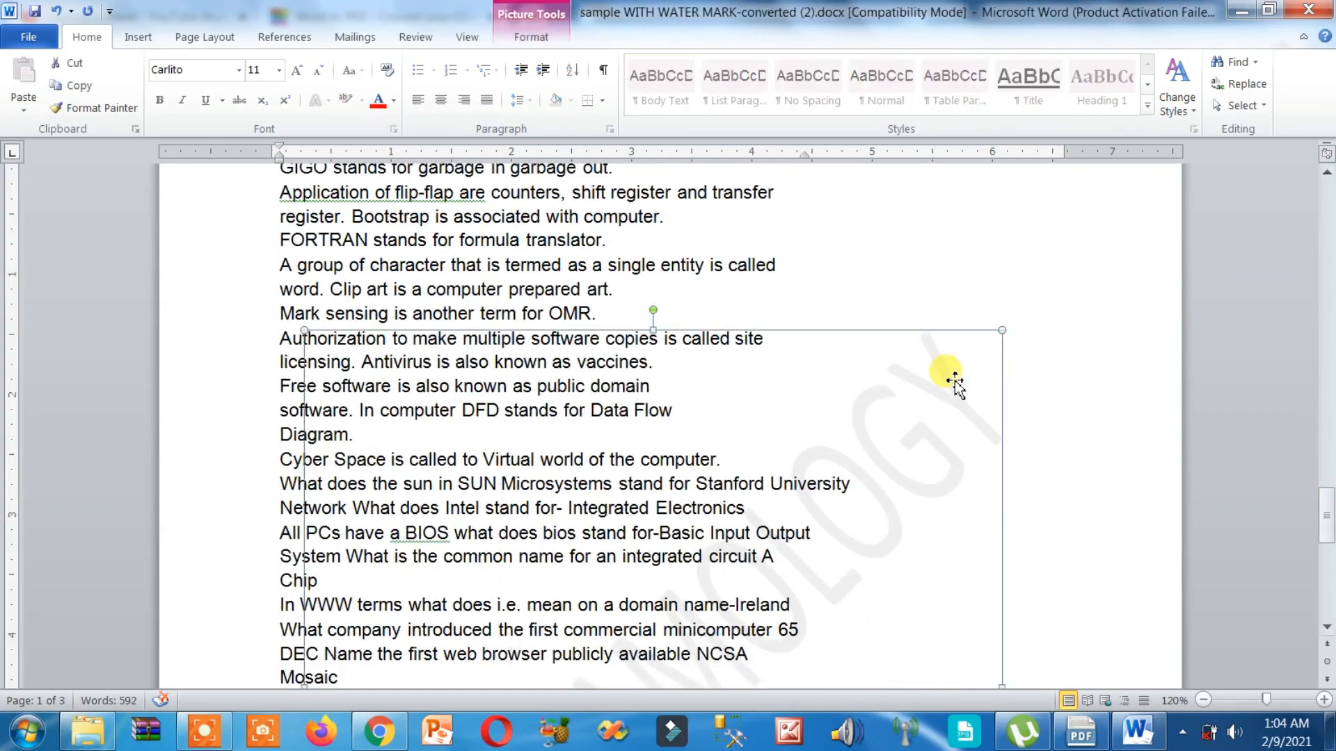
pyautogui.click(954, 378)
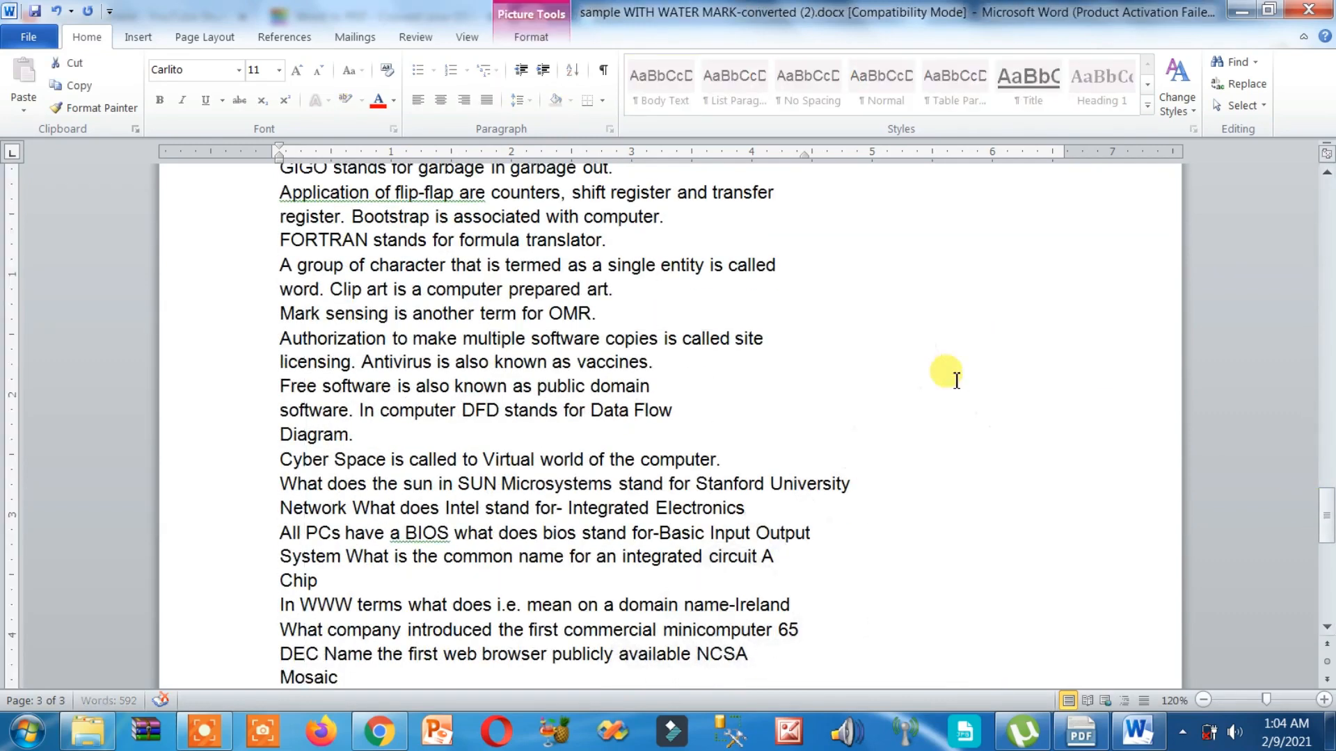
pyautogui.scroll(-3)
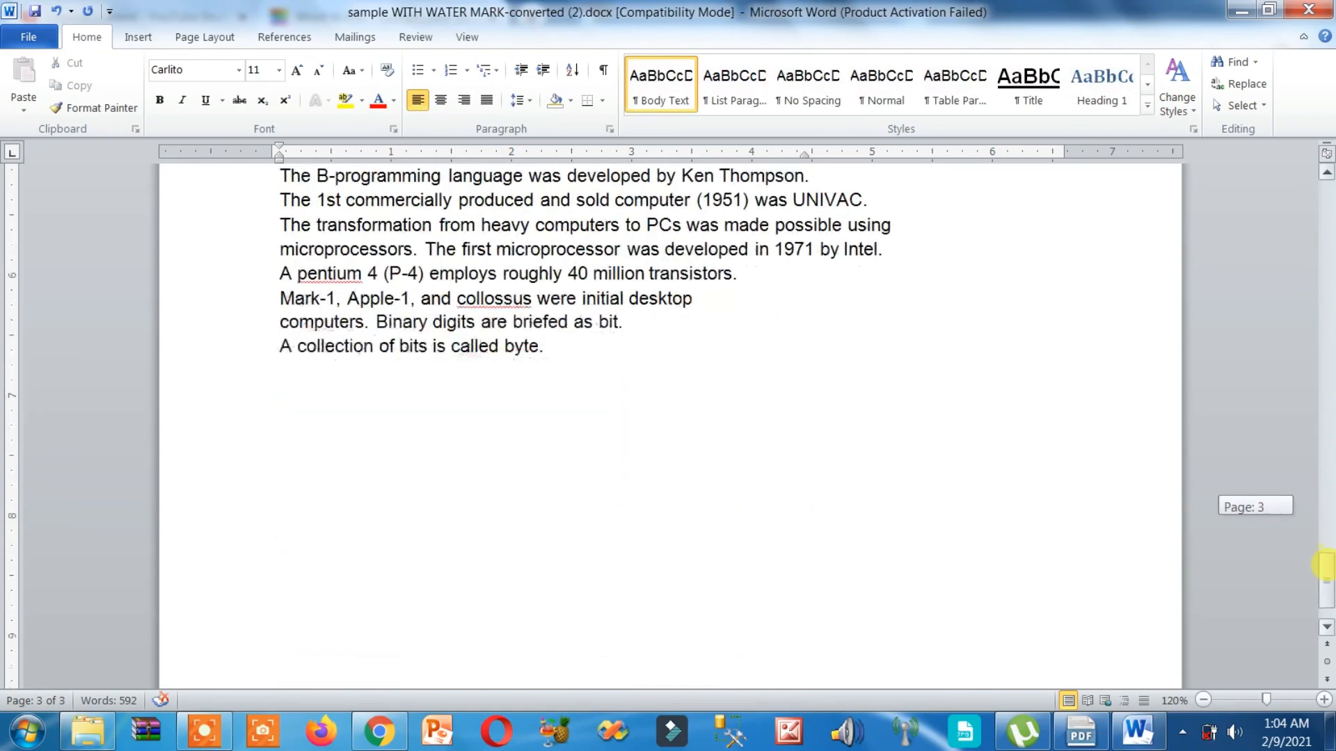
pyautogui.scroll(3)
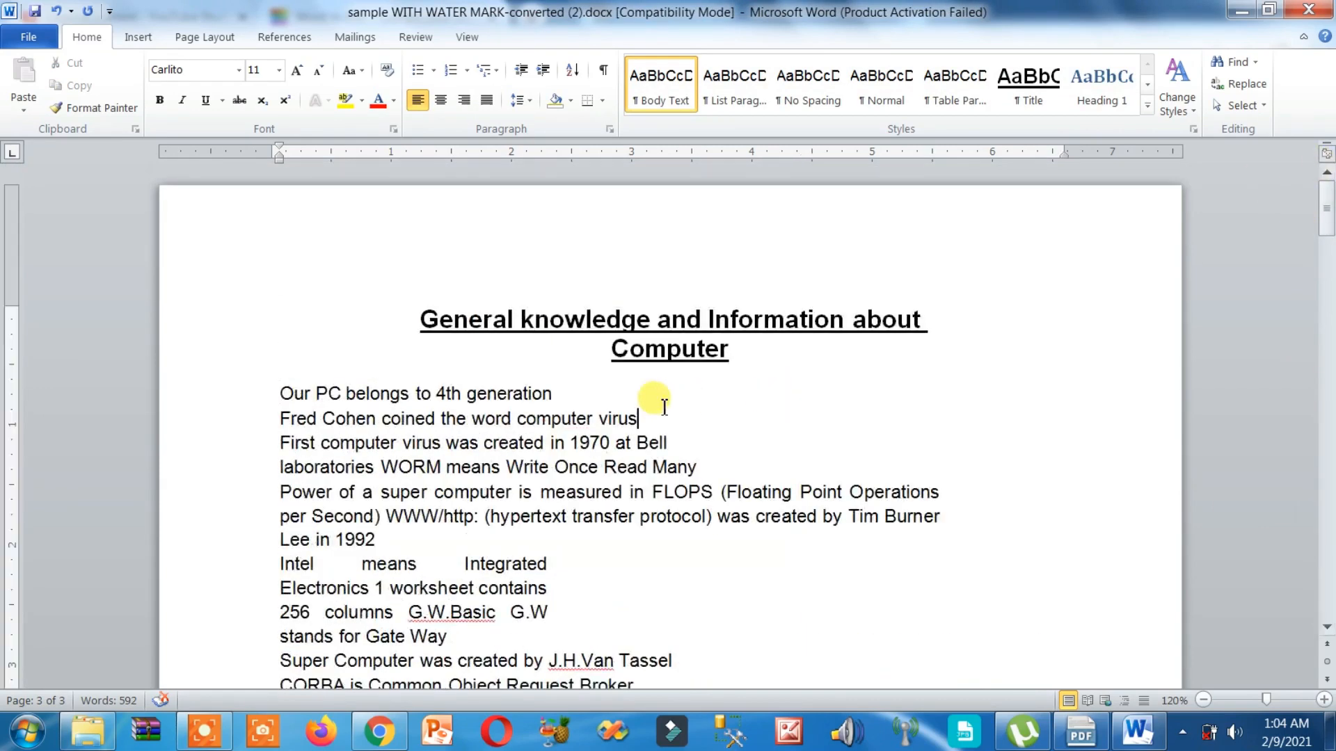
# Step: Save the document via File > Save As with type PDF (*.pdf) as sample WITH WATER MARK-converted (2).pdf
pyautogui.click(581, 394)
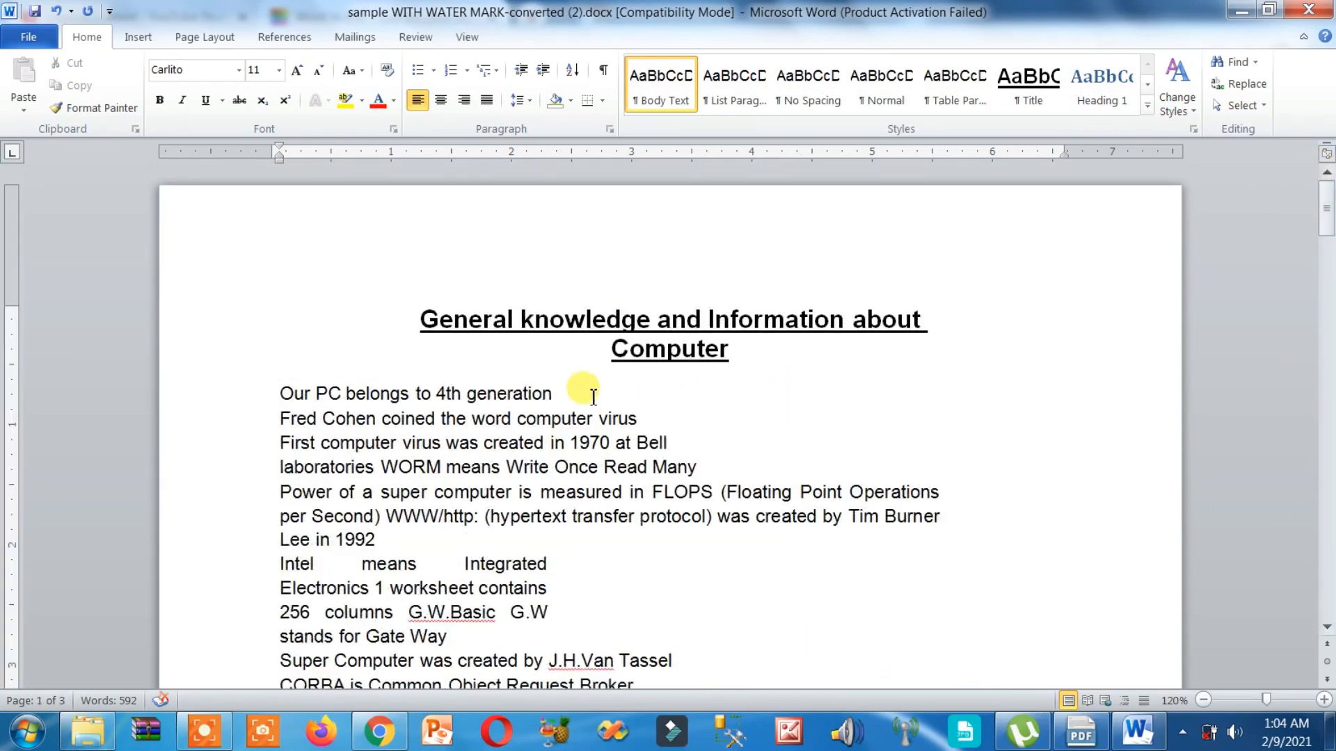
pyautogui.moveTo(389, 244)
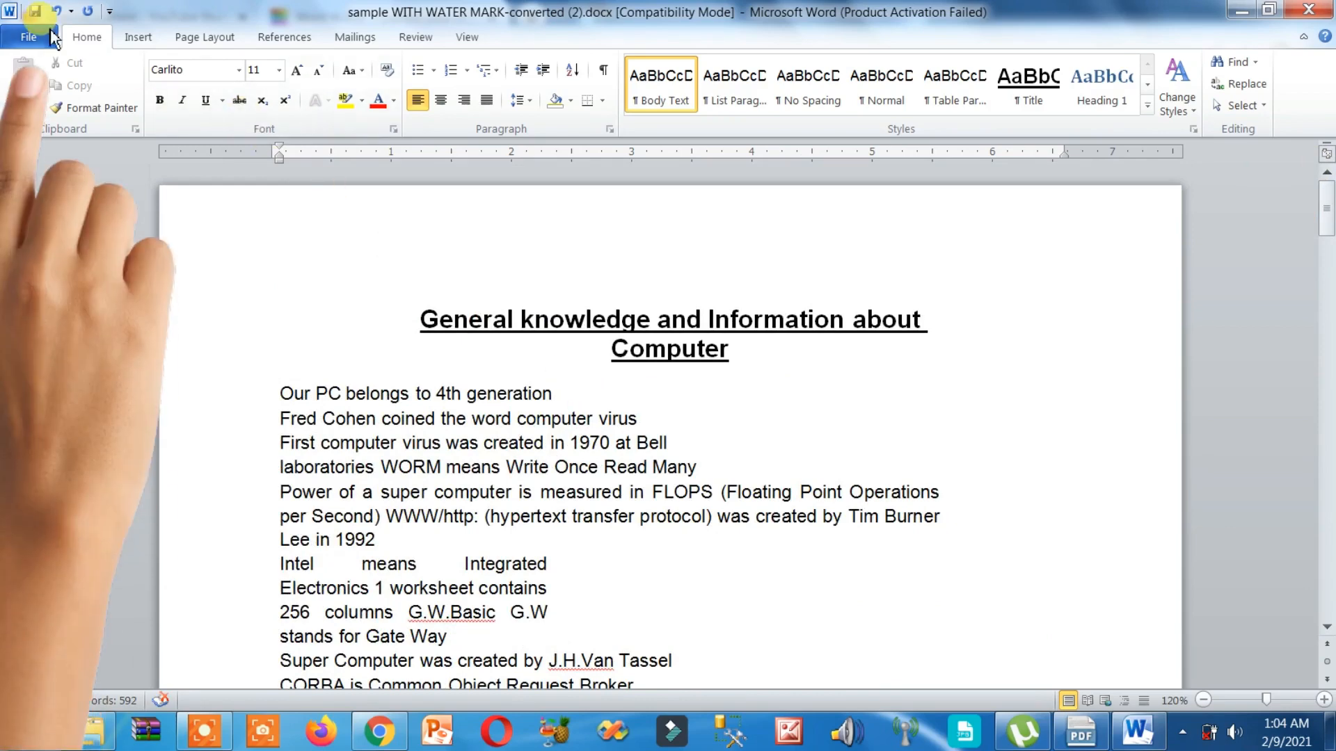
pyautogui.click(28, 36)
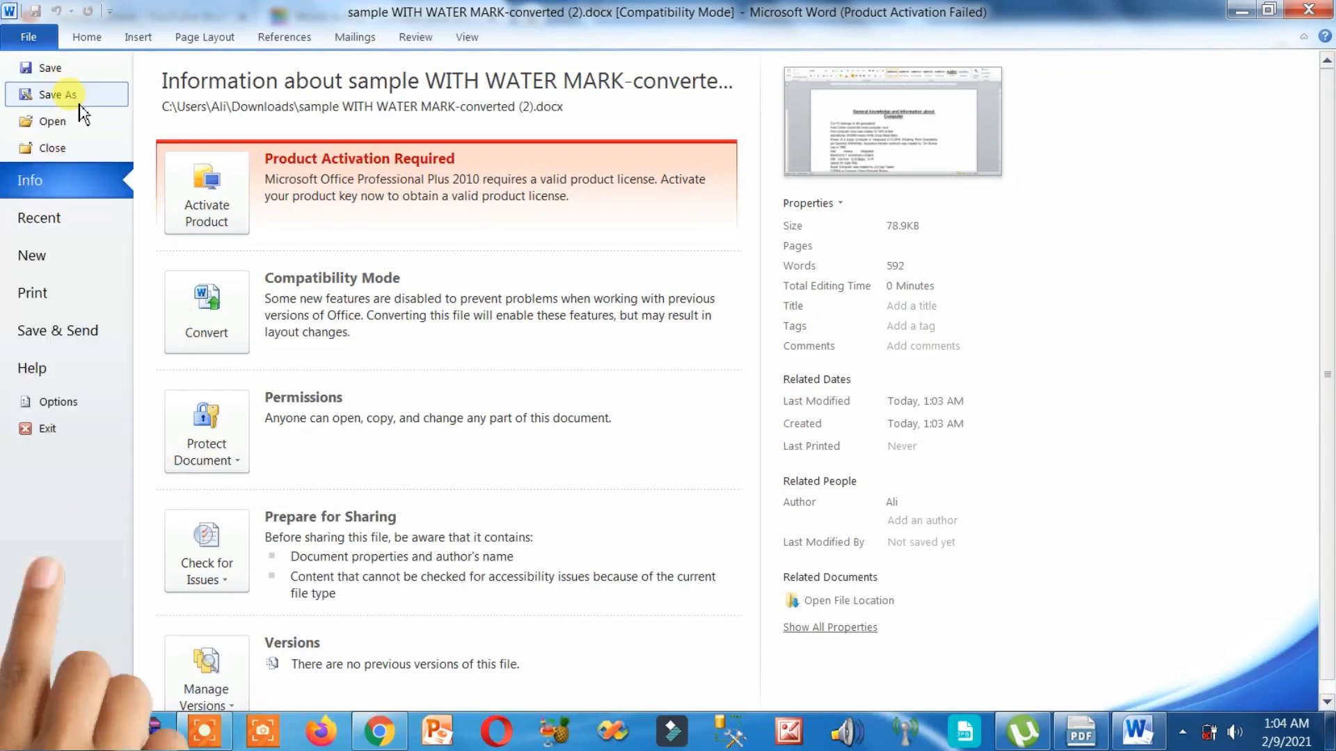
pyautogui.click(59, 93)
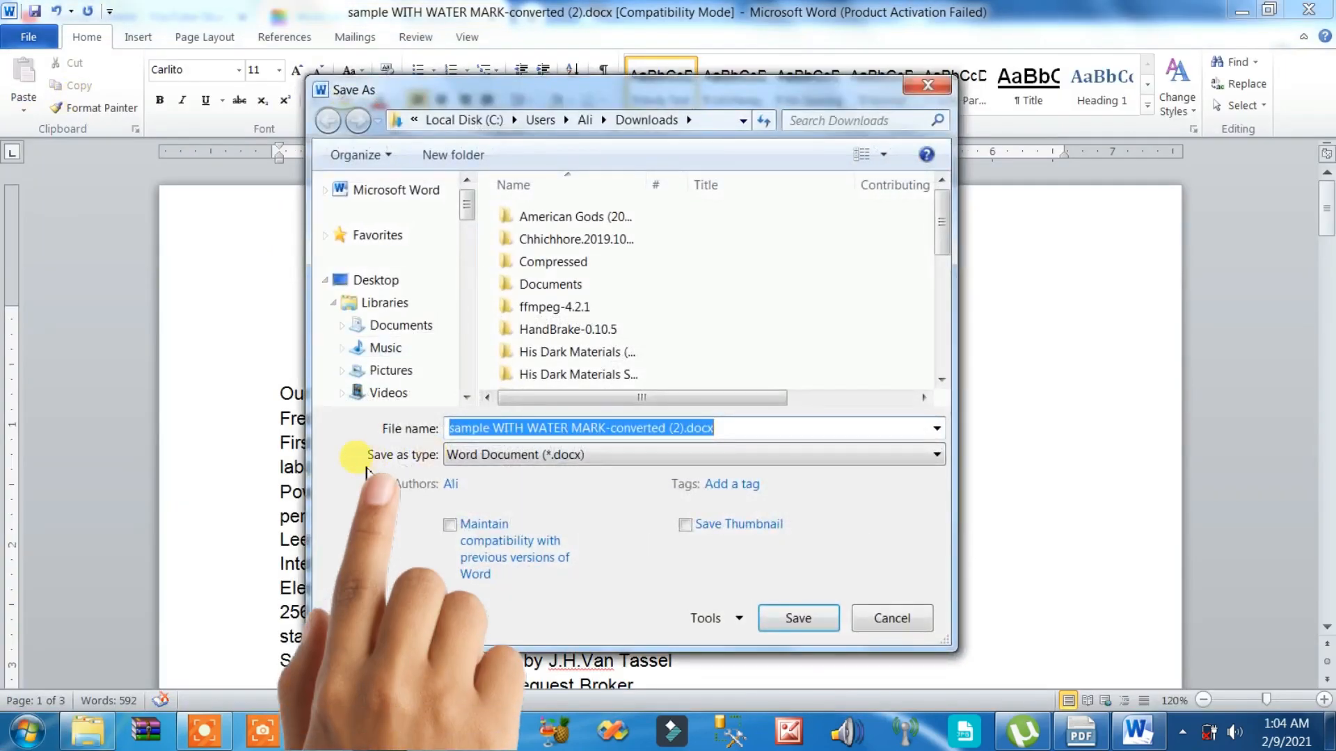
pyautogui.click(935, 454)
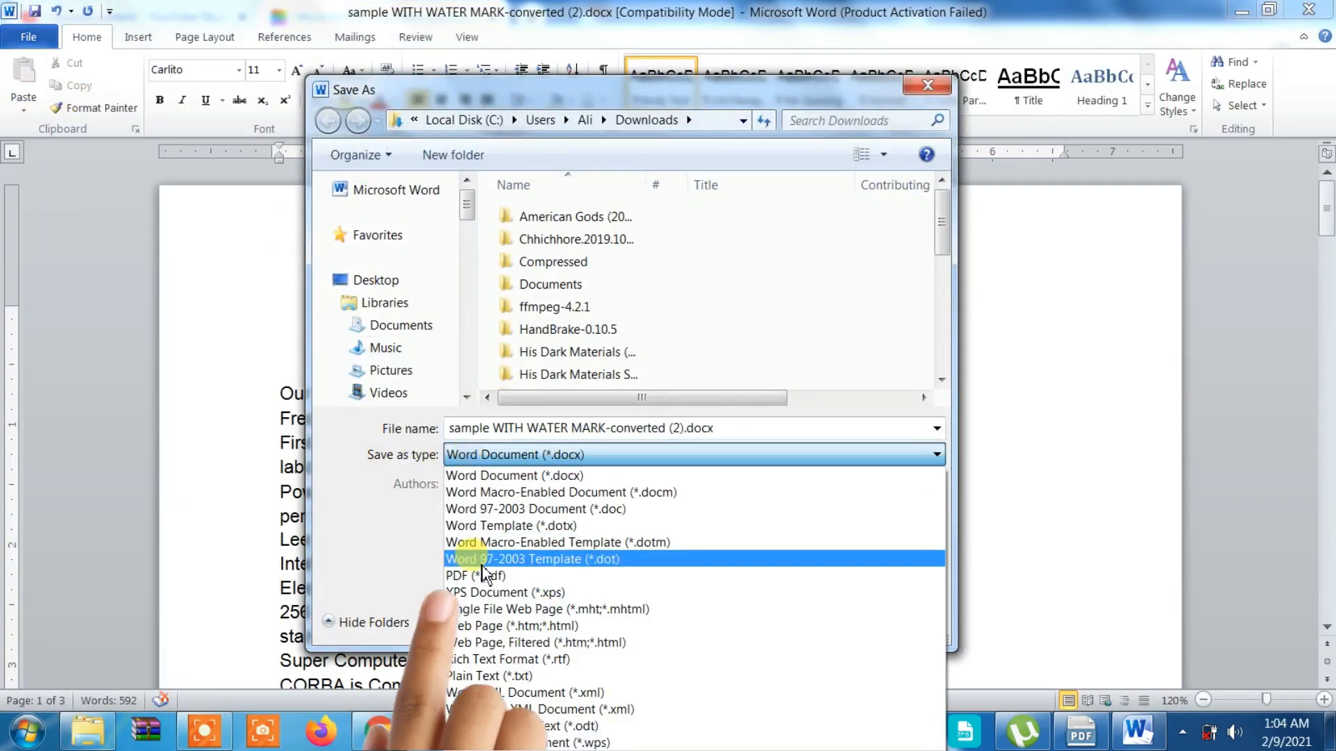
pyautogui.click(474, 575)
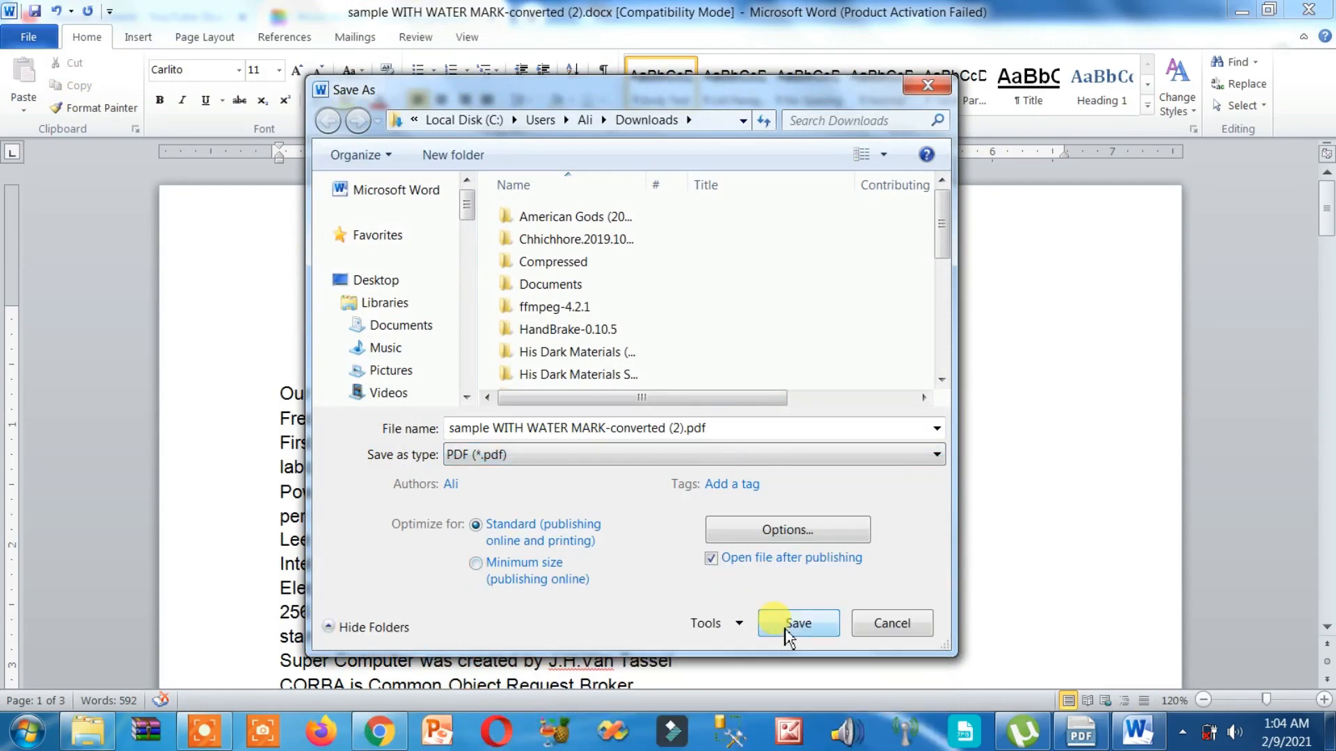
pyautogui.click(796, 623)
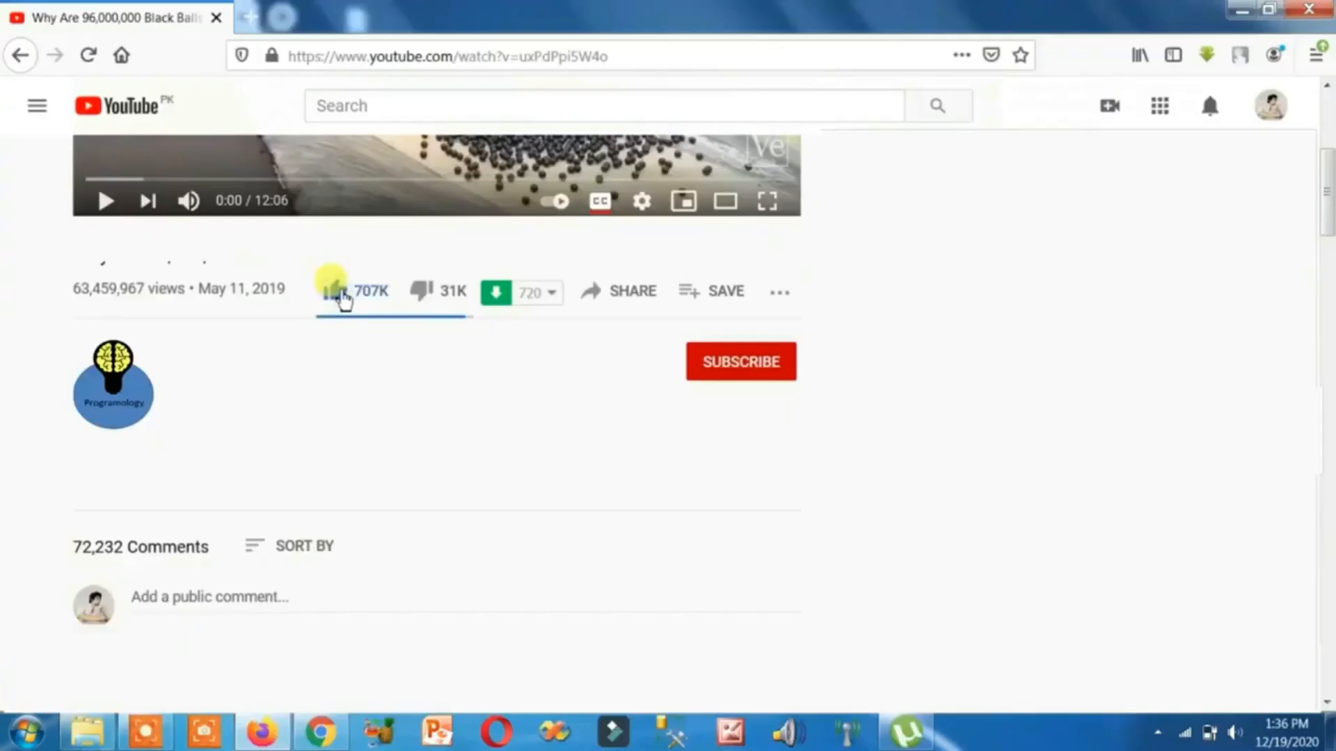
# Step: Subscribe to the Programology channel under the YouTube video
pyautogui.click(739, 362)
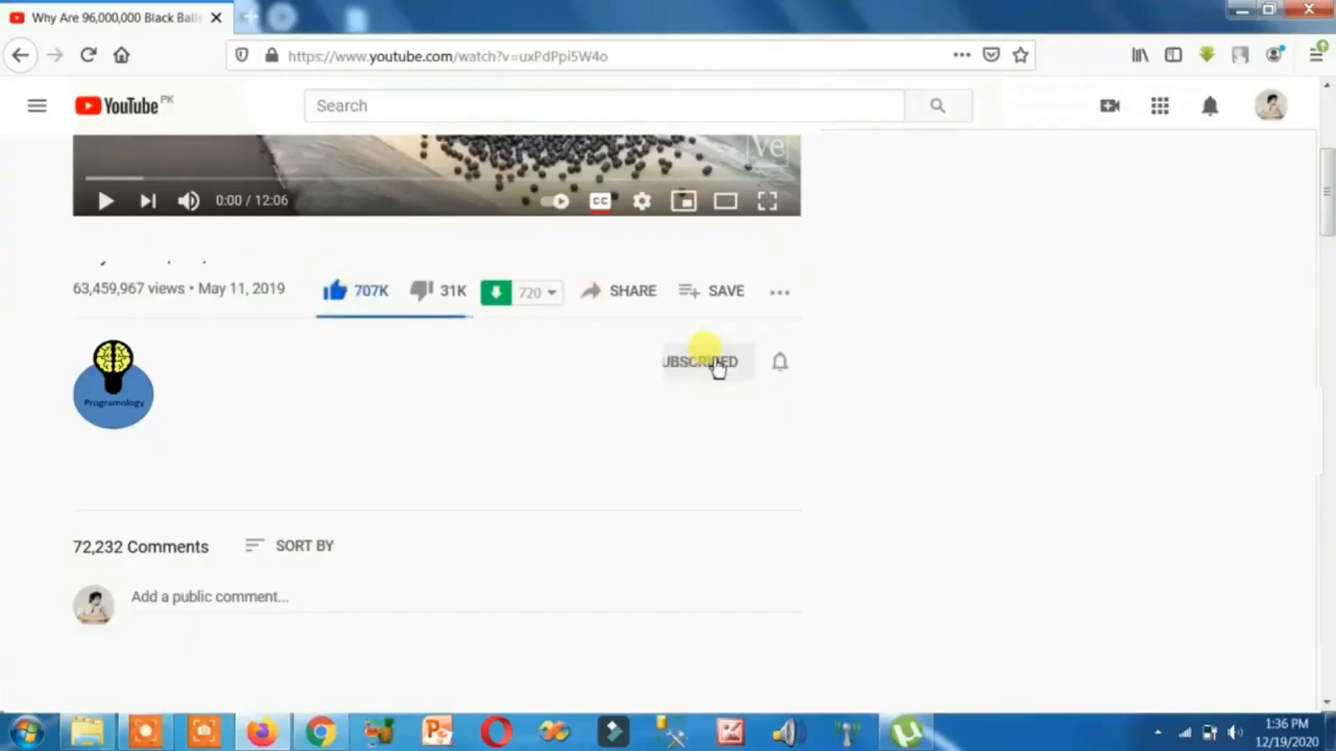